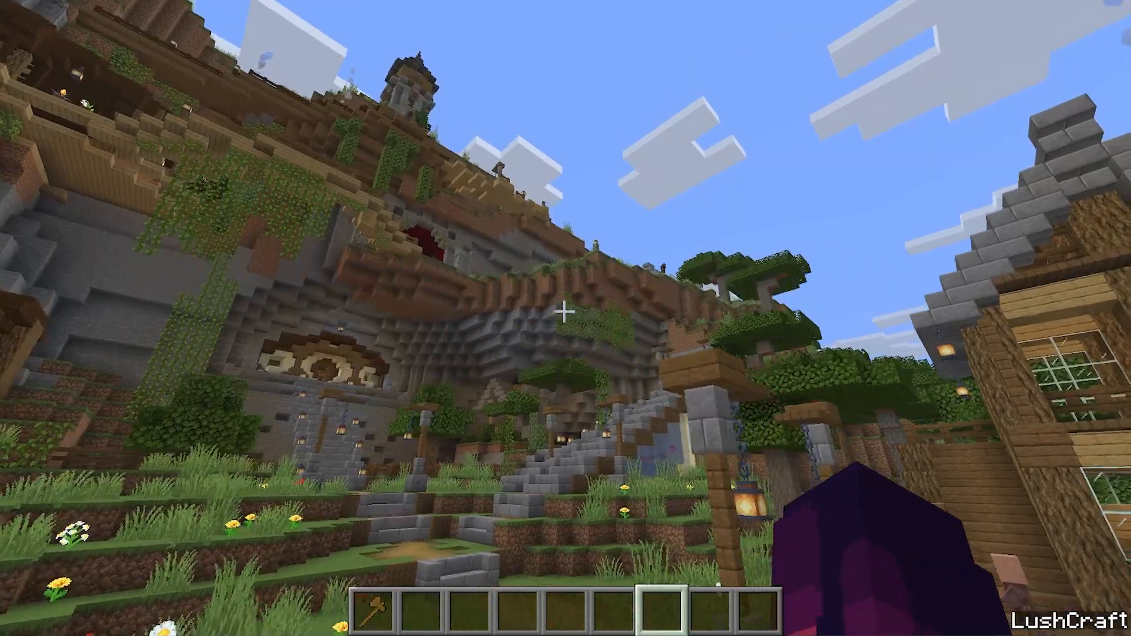
mouse_move(566, 318)
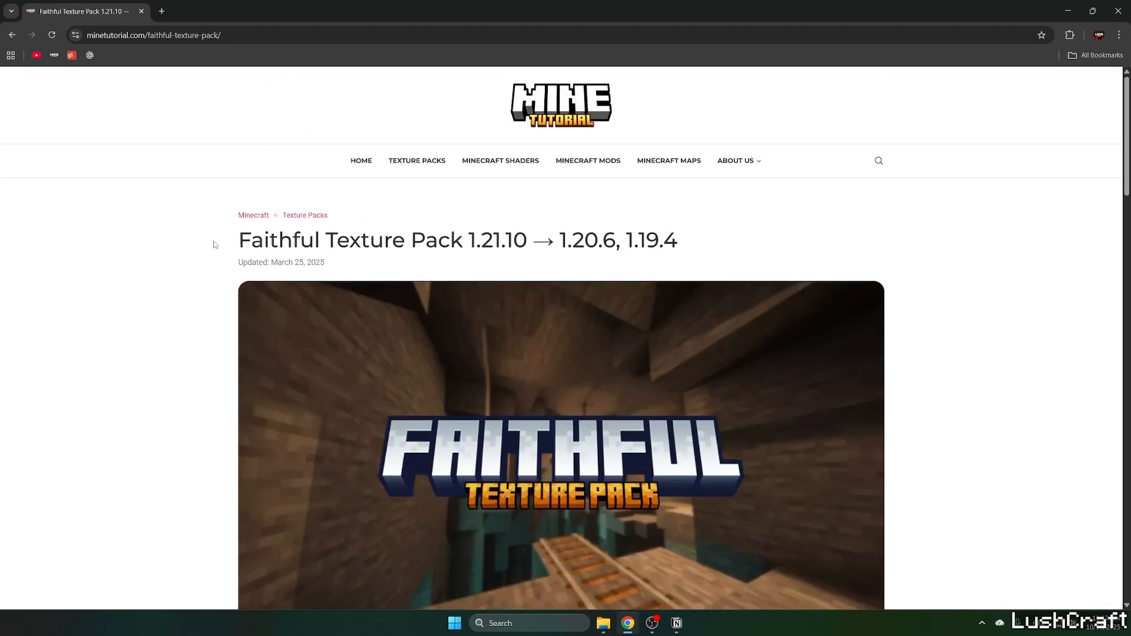
Scroll the MineTutorial guide down to the Faithful installation steps and download links
scroll("down", 3)
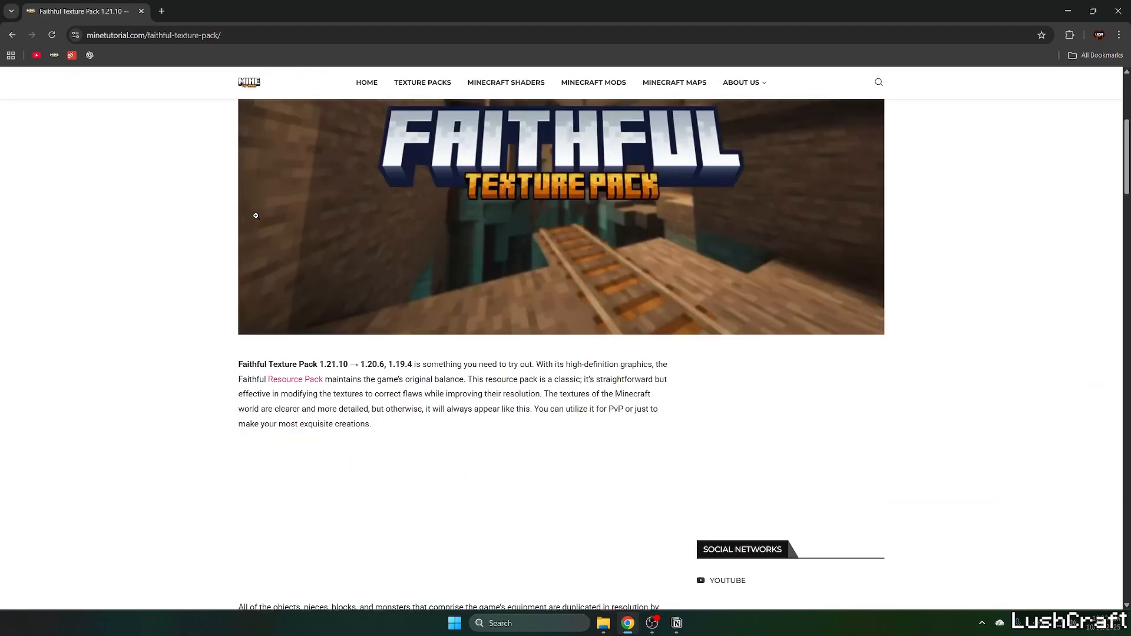
scroll("down", 3)
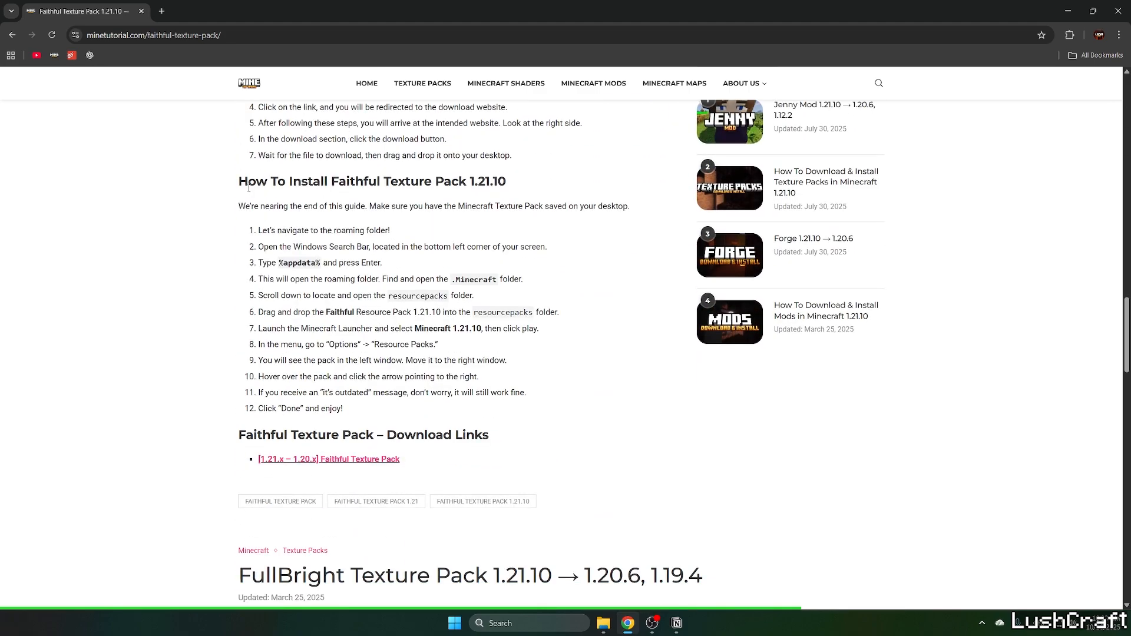
scroll("down", 3)
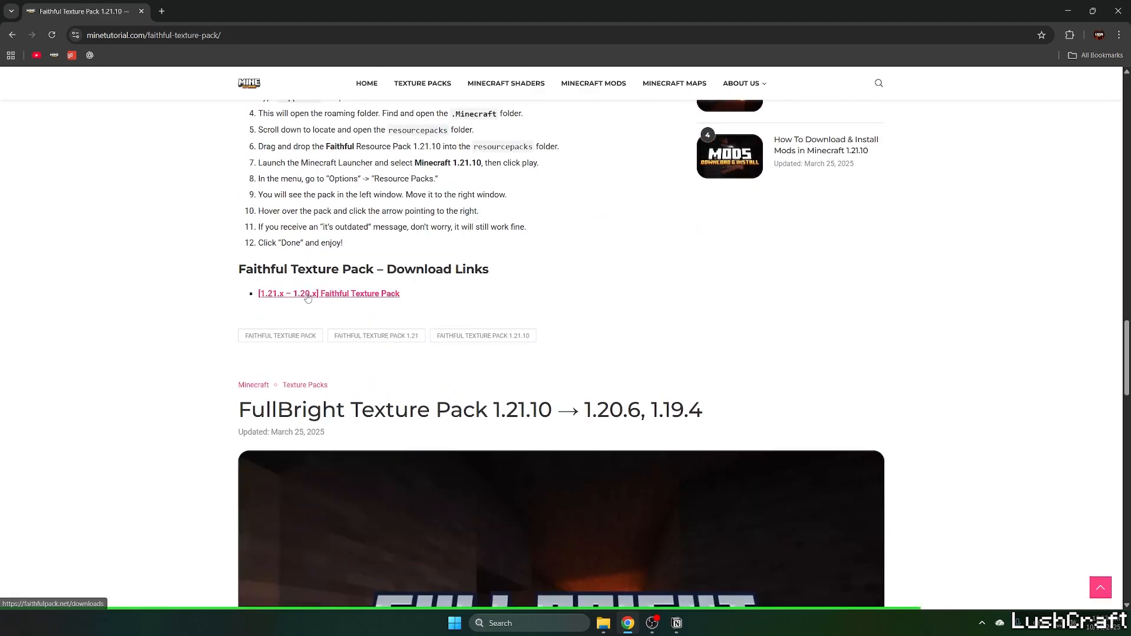
Download the July 2025 Faithful 32x 1.21.7 Java zip from the Faithful downloads page
left_click(328, 294)
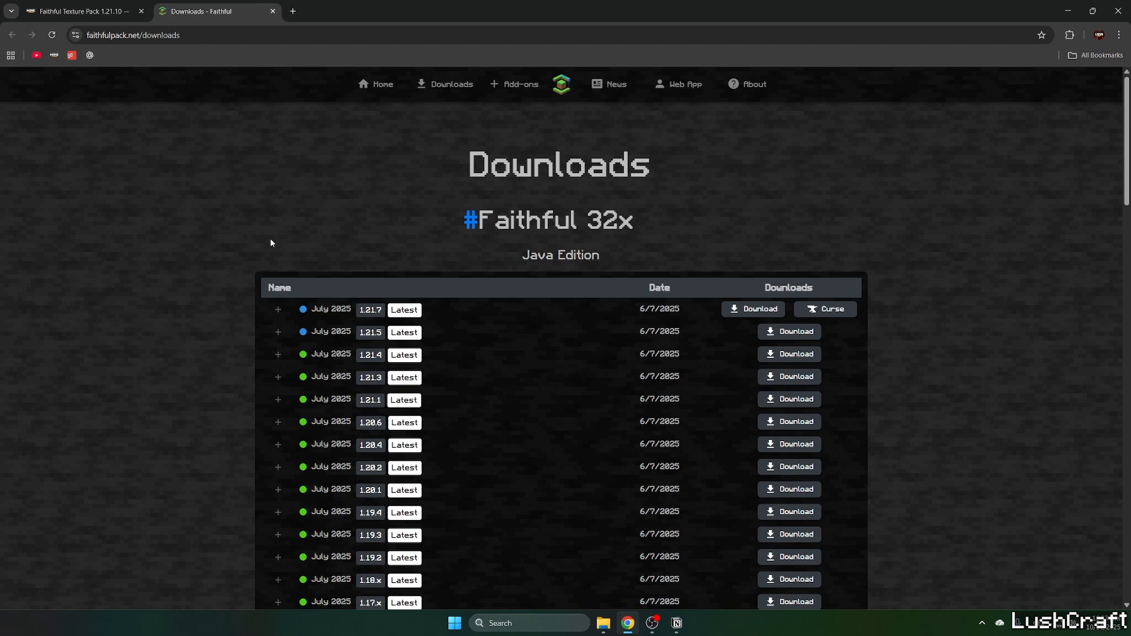
mouse_move(330, 238)
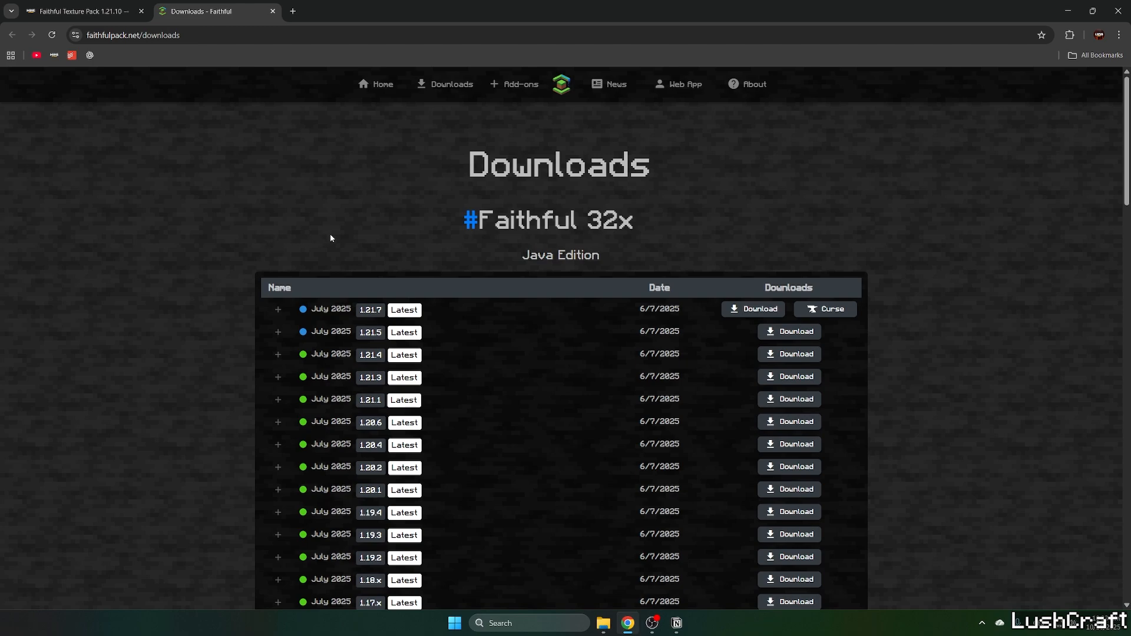
left_click(277, 309)
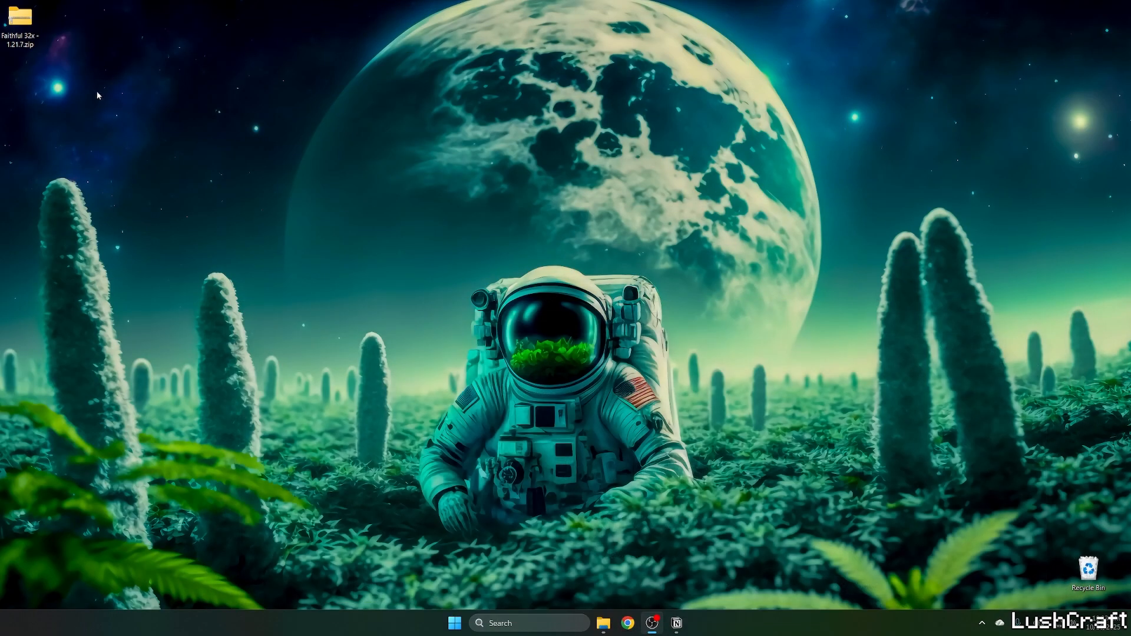
Move the Faithful zip to the desktop centre and search %appdata% to open Roaming
left_click_drag(20, 16, 430, 238)
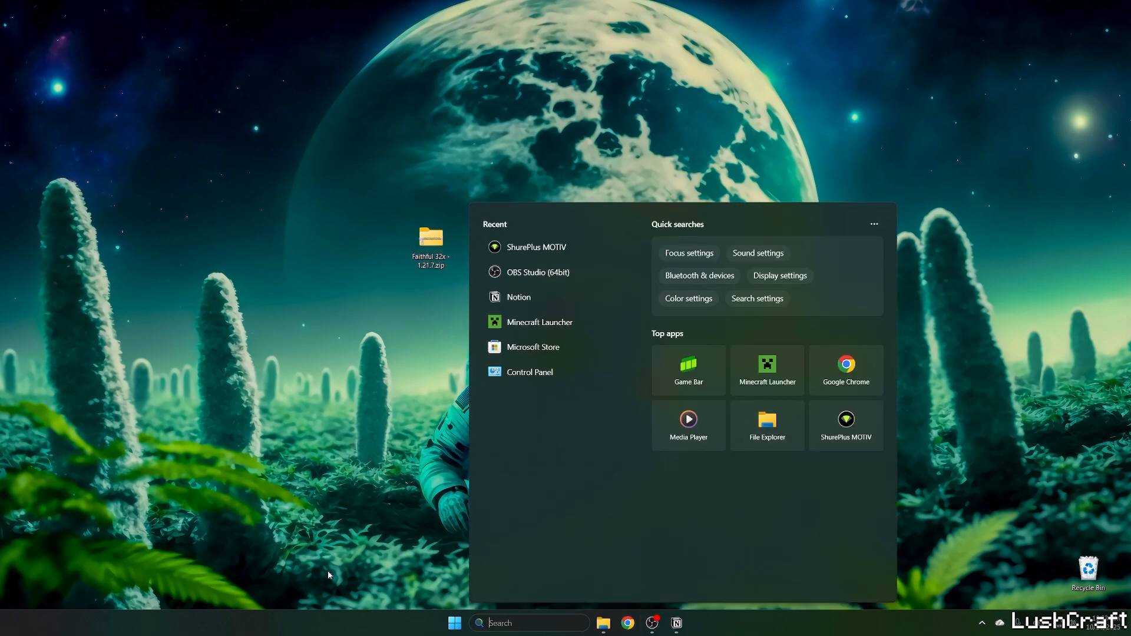
type("%ap")
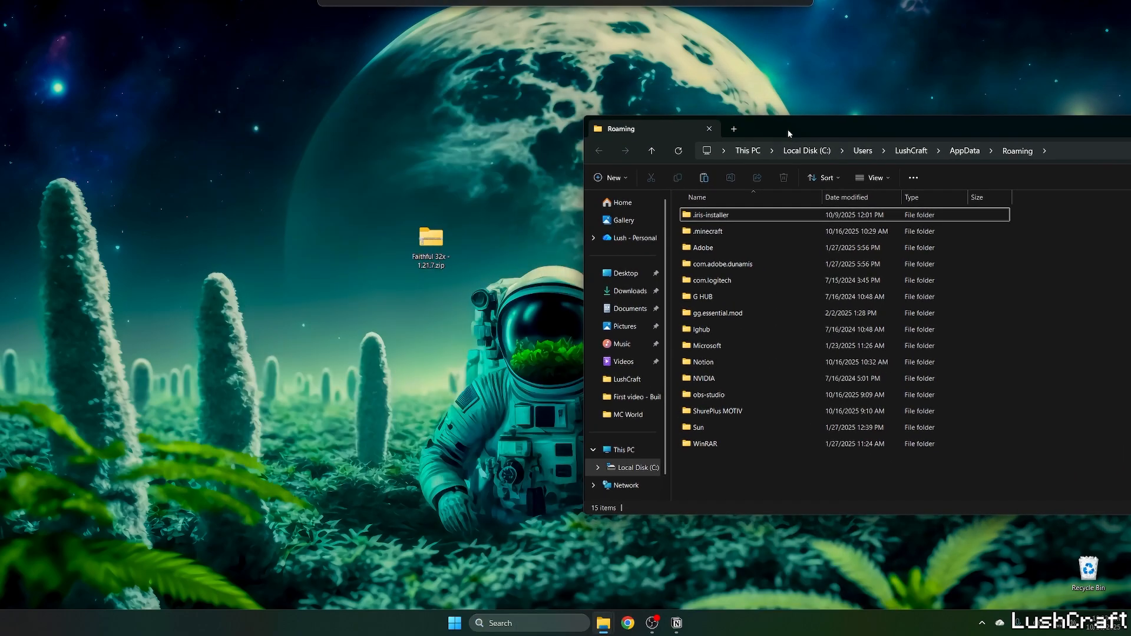
Move the Faithful 32x zip into .minecraft\resourcepacks and close the window
double_click(707, 231)
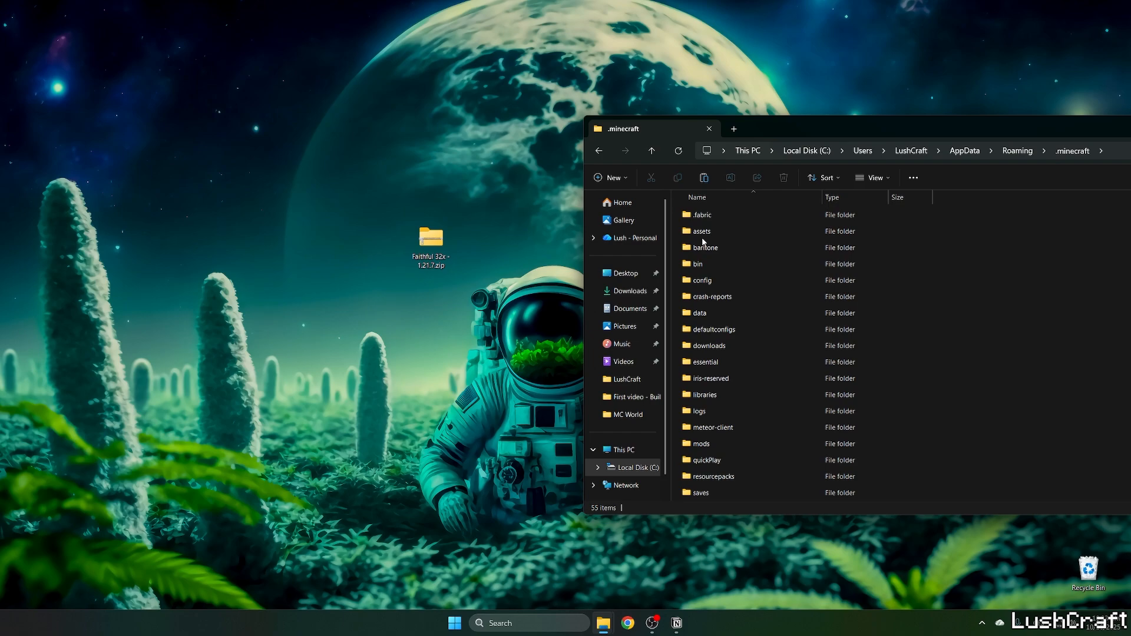
left_click(710, 476)
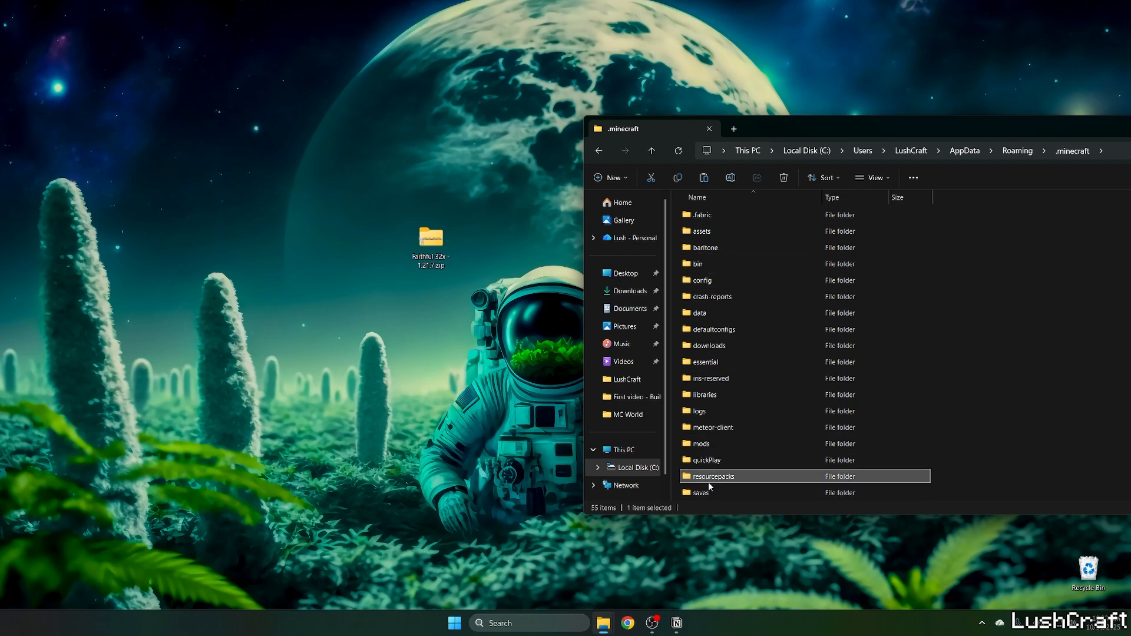
double_click(710, 476)
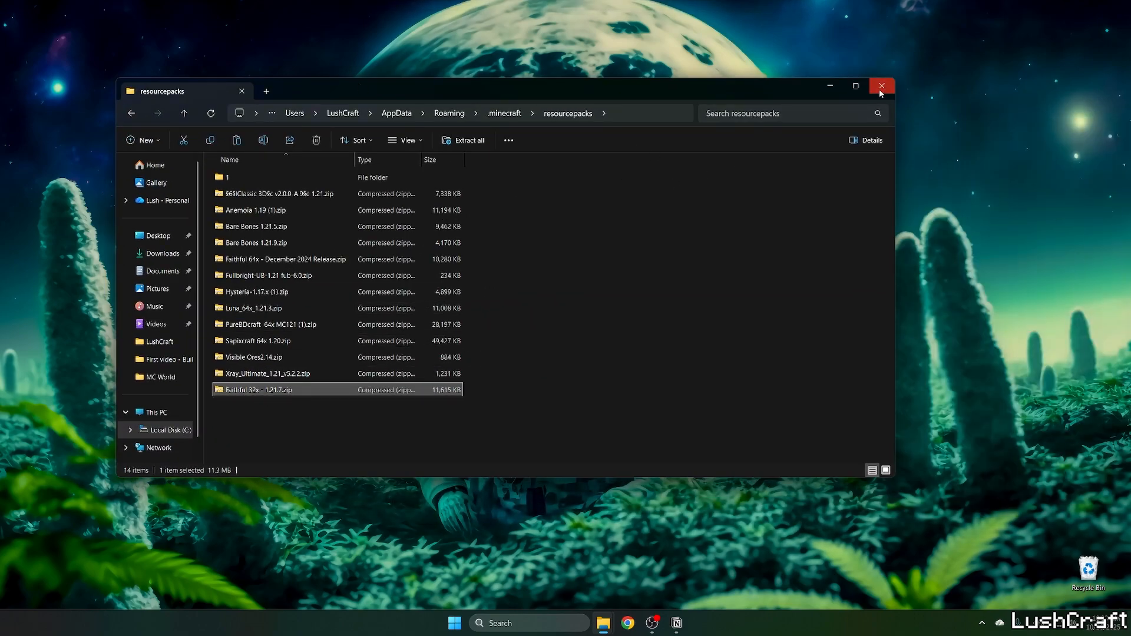
left_click(454, 623)
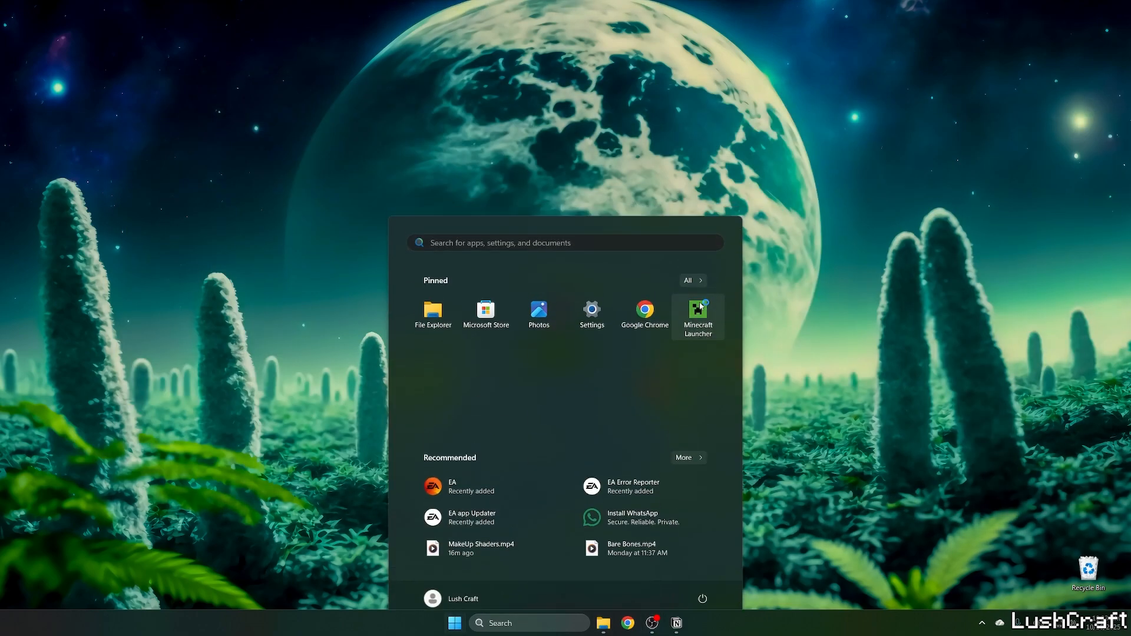
Open Minecraft Launcher and select the Latest release 1.21.10 installation
left_click(697, 312)
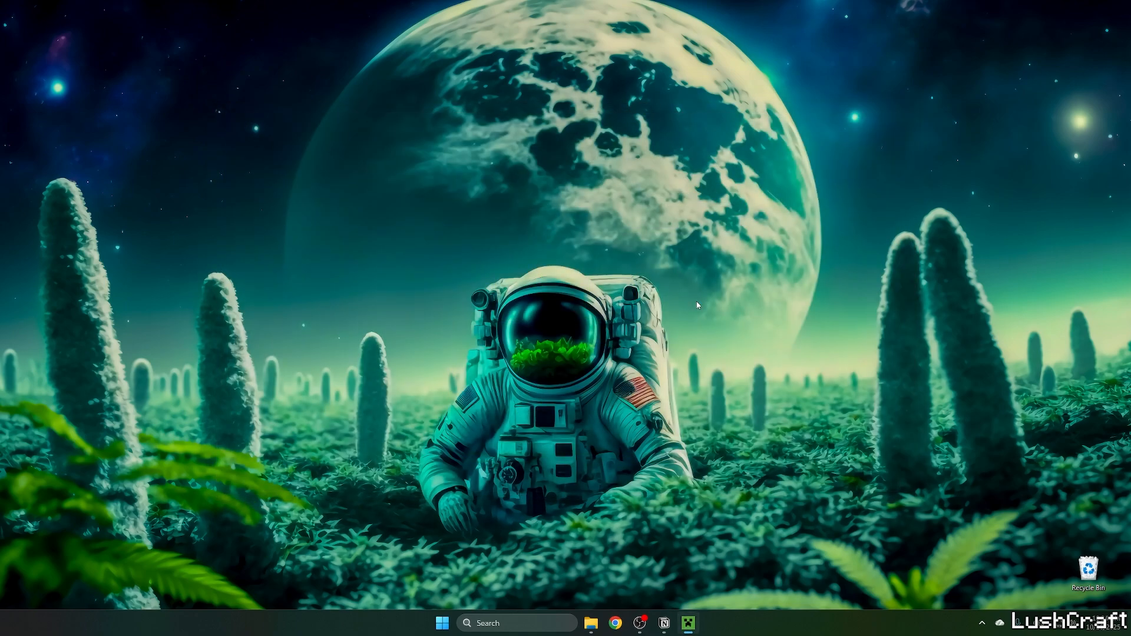
left_click(688, 622)
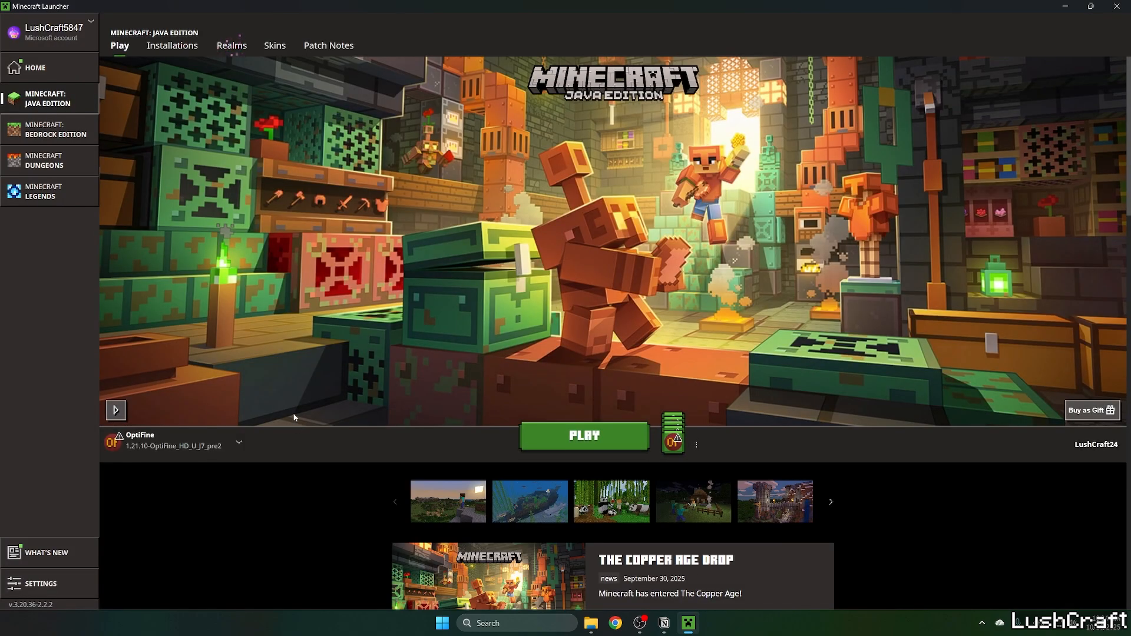
left_click(238, 443)
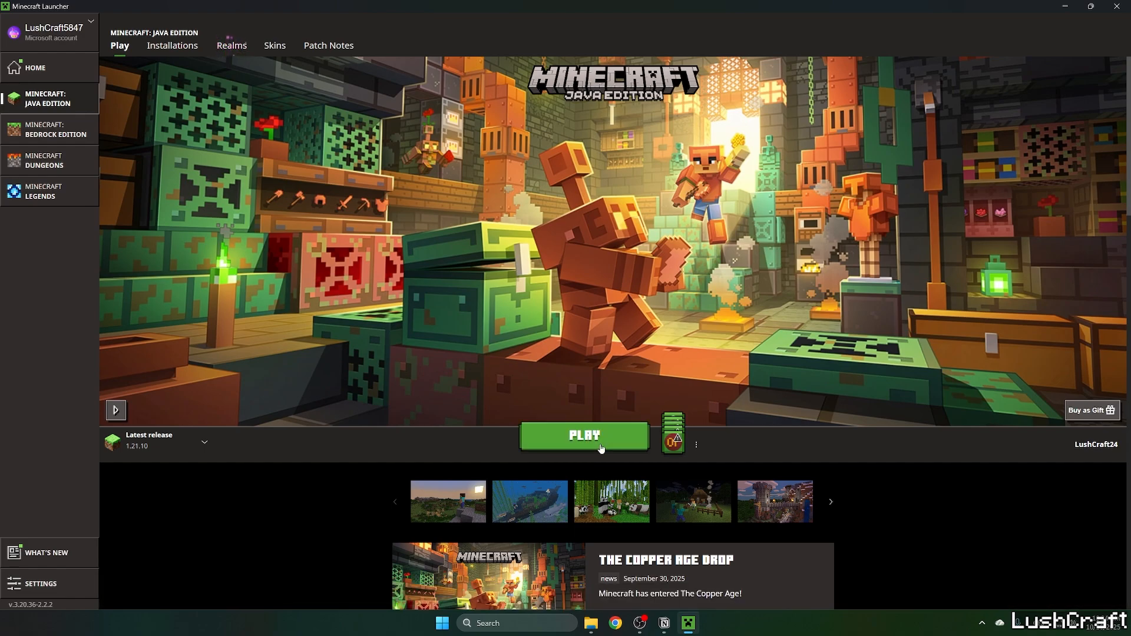
Launch 1.21.10 and search 'fa' in Resource Packs to select Faithful 32x
left_click(582, 434)
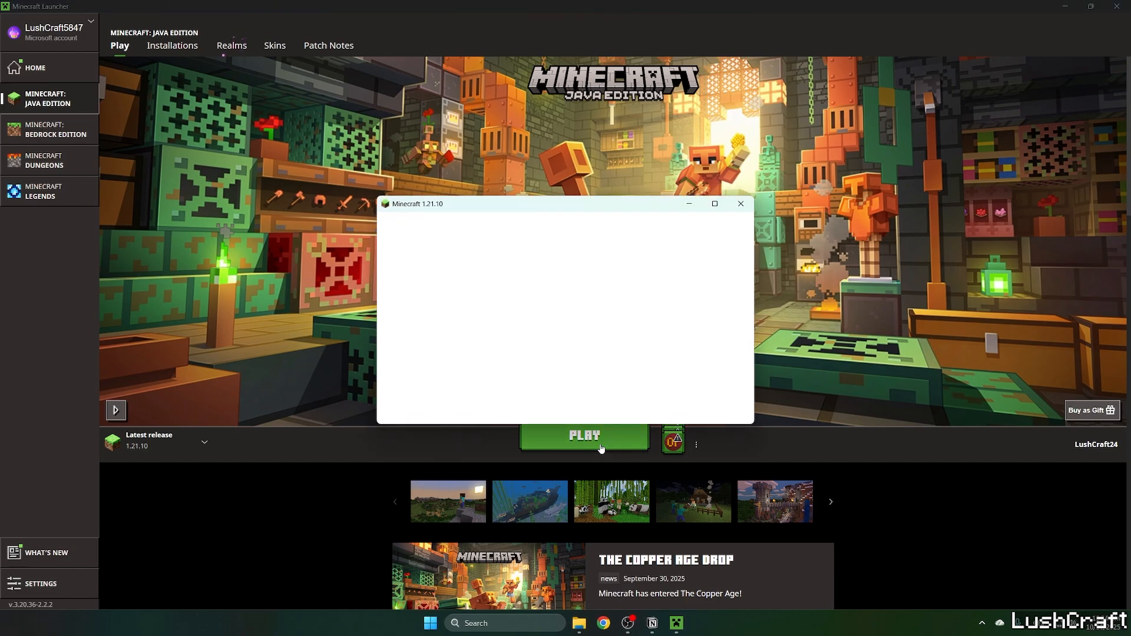
left_click(583, 436)
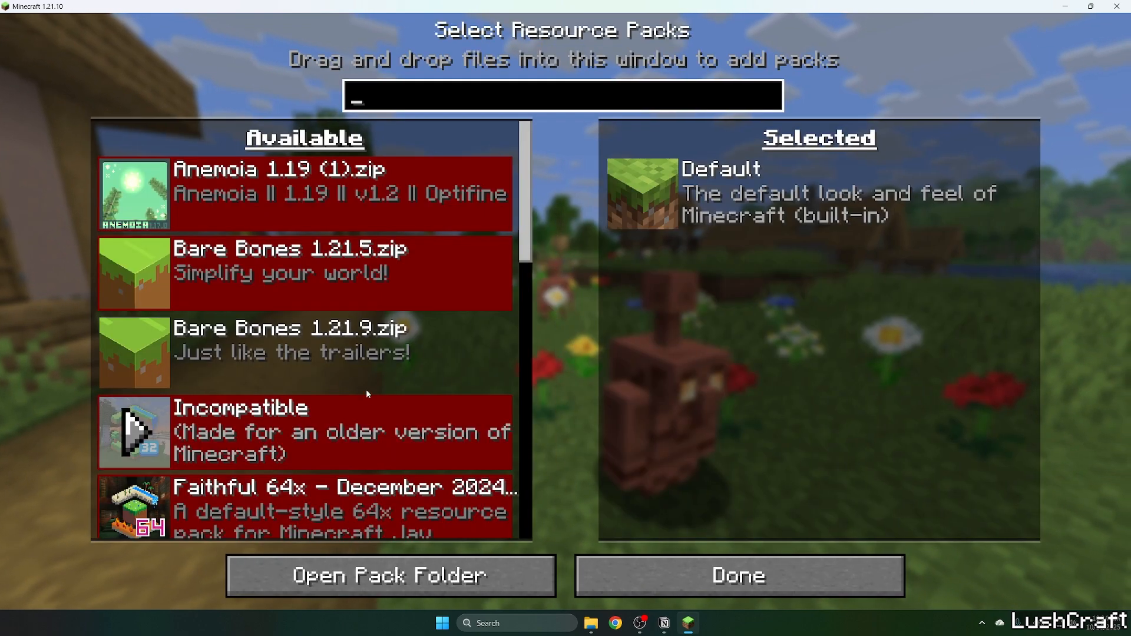
type("fa")
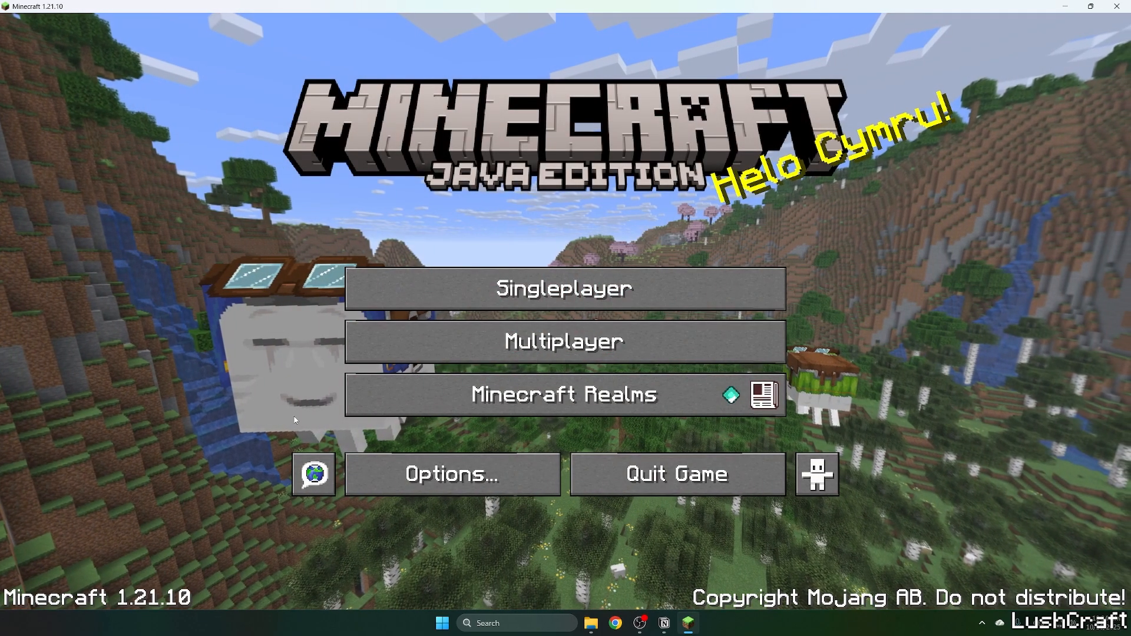
Load the LushCraft singleplayer world and walk through its dock and village
left_click(565, 288)
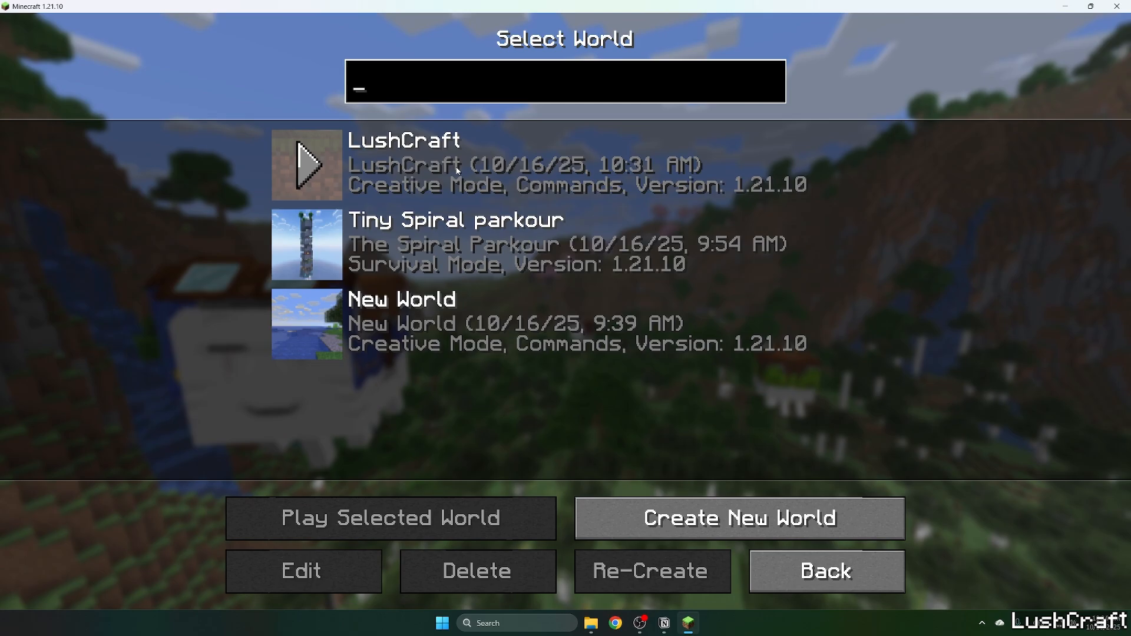
left_click(390, 518)
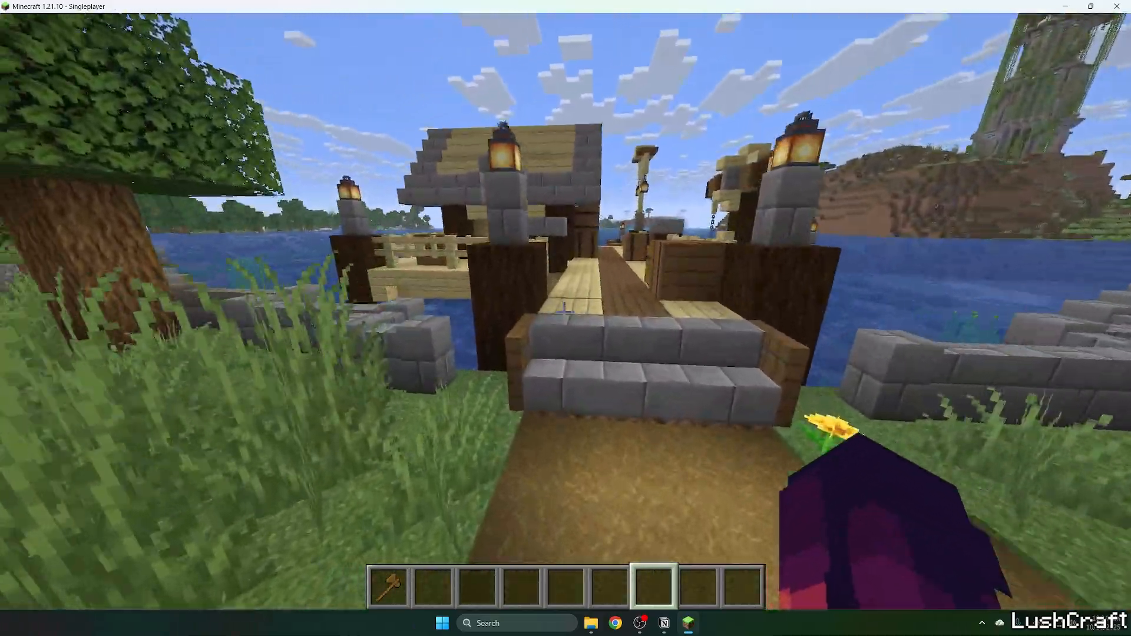
mouse_move(566, 311)
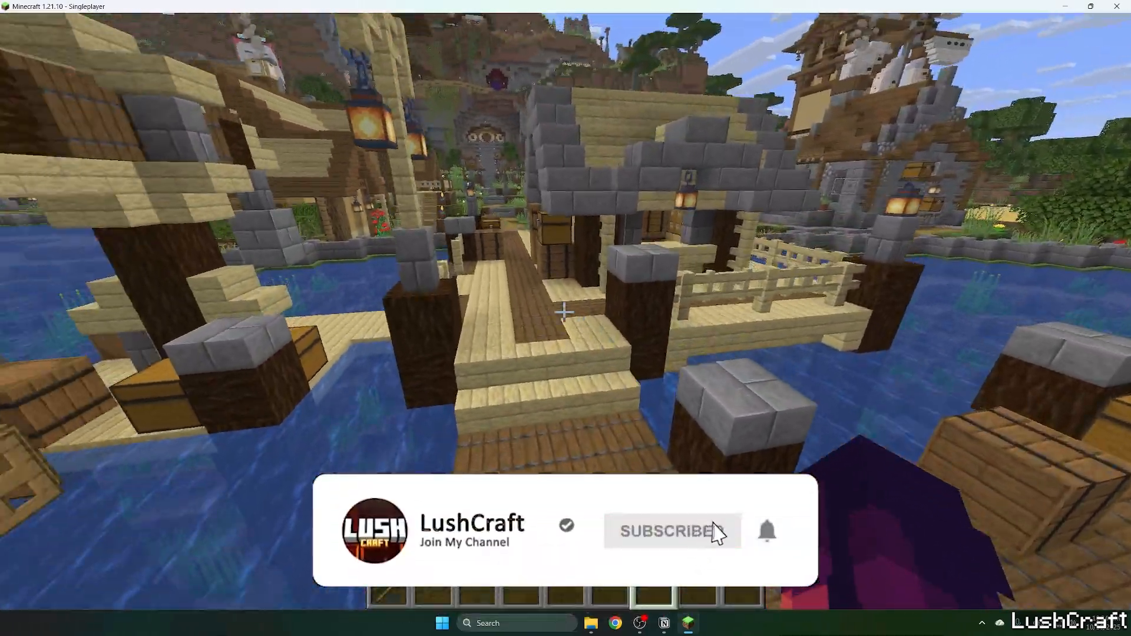
left_click(671, 531)
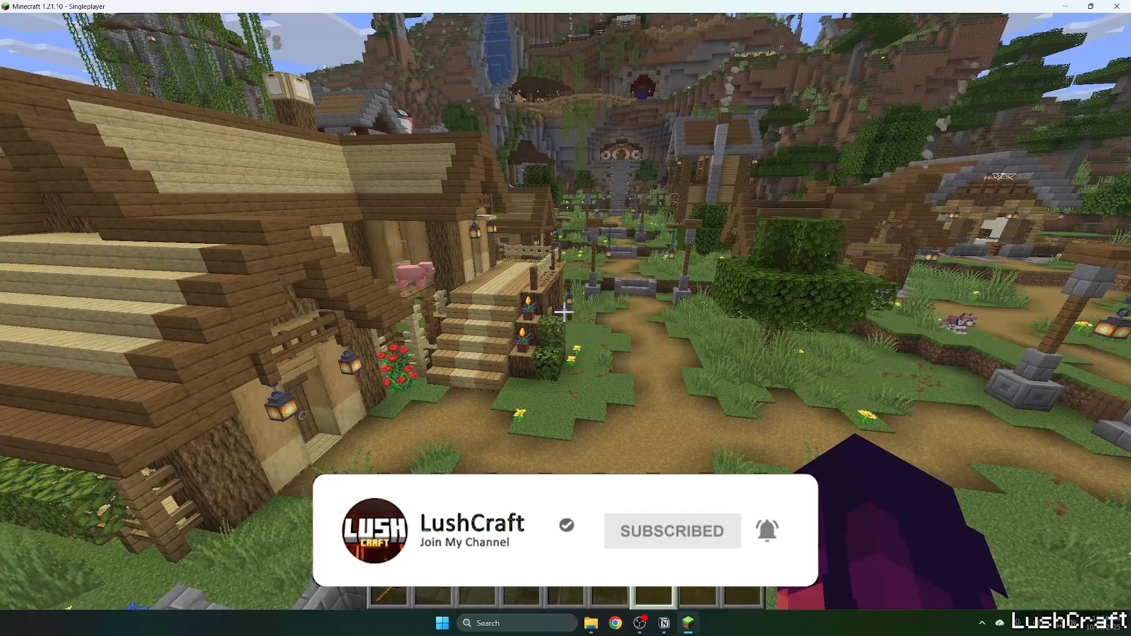